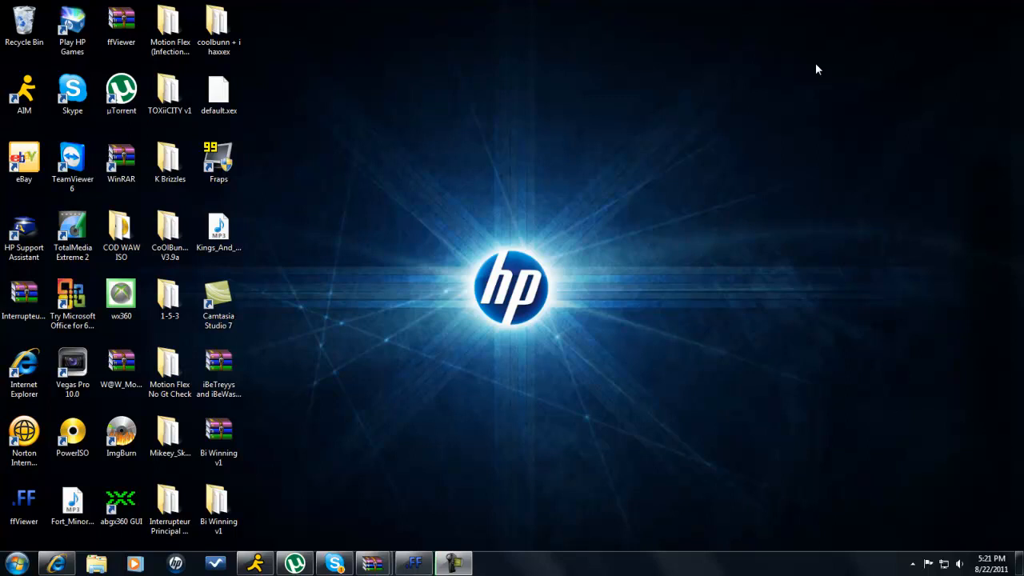
mouse_move(686, 273)
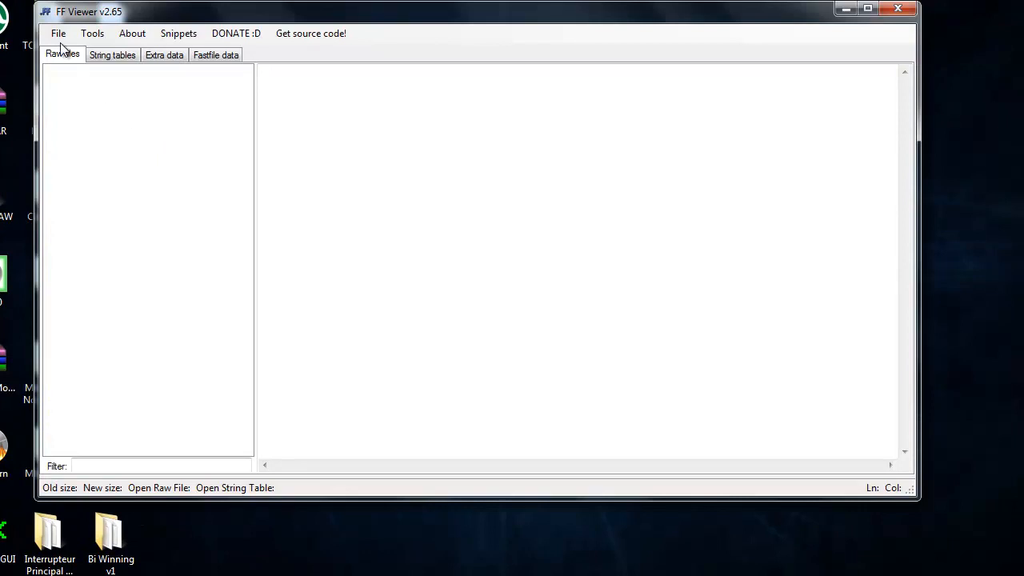
Load a fastfile via File > Open Fastfile, choosing Motion Flex's common.ff
left_click(58, 33)
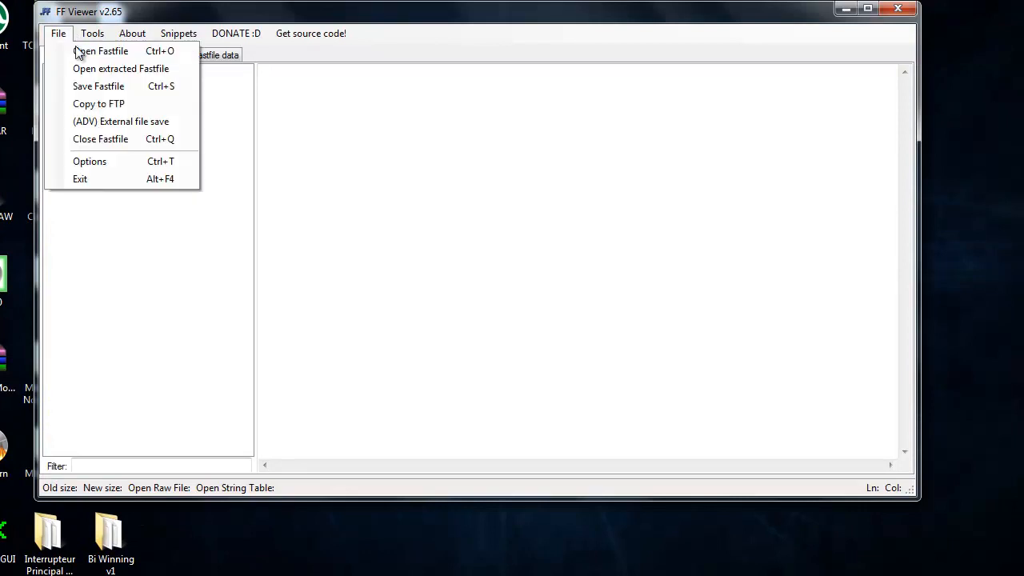
left_click(100, 50)
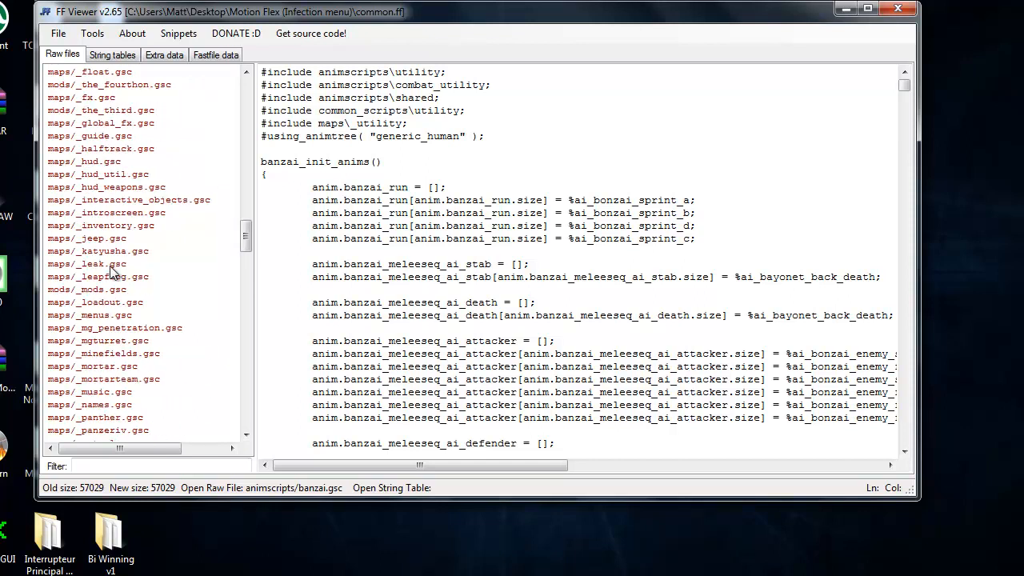
Scroll the raw files list and open maps/_createcam.gsc in the editor
scroll("down", 3)
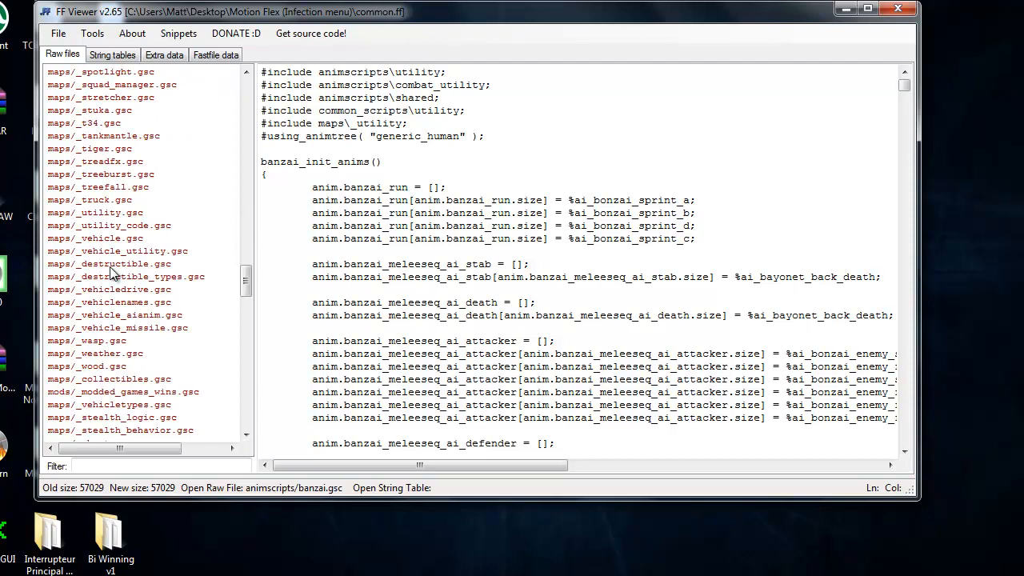
scroll("down", 3)
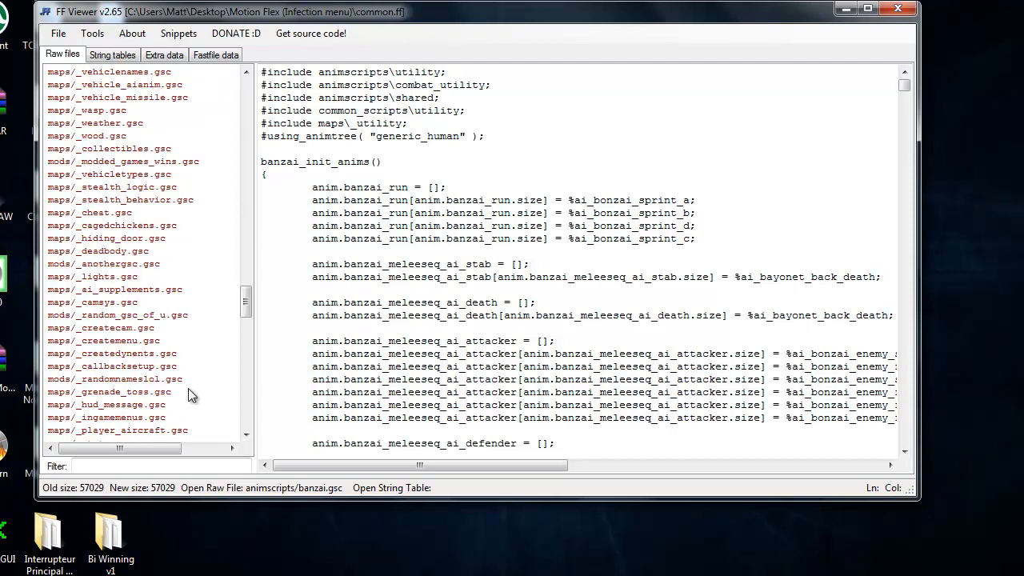
mouse_move(131, 340)
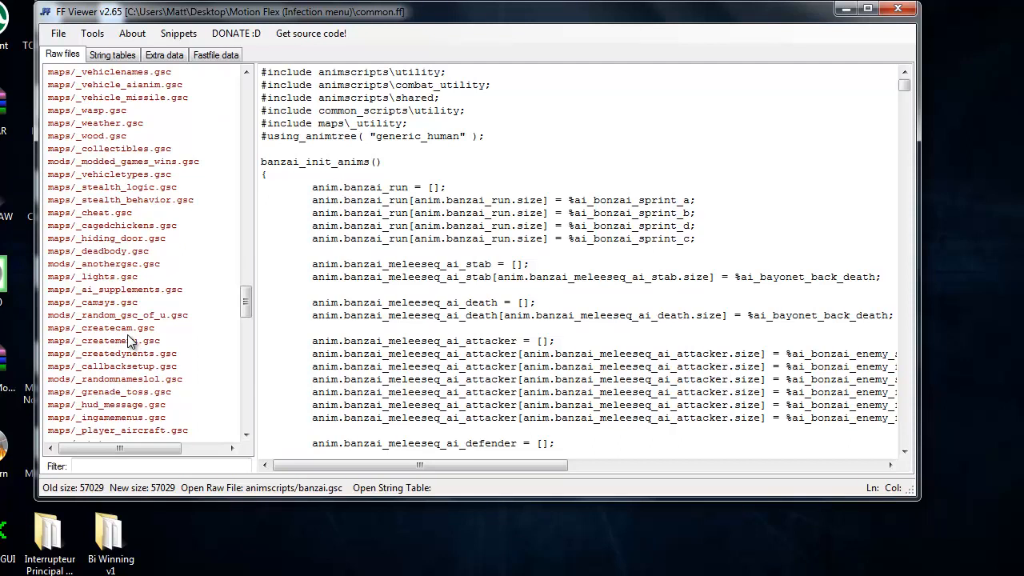
left_click(101, 328)
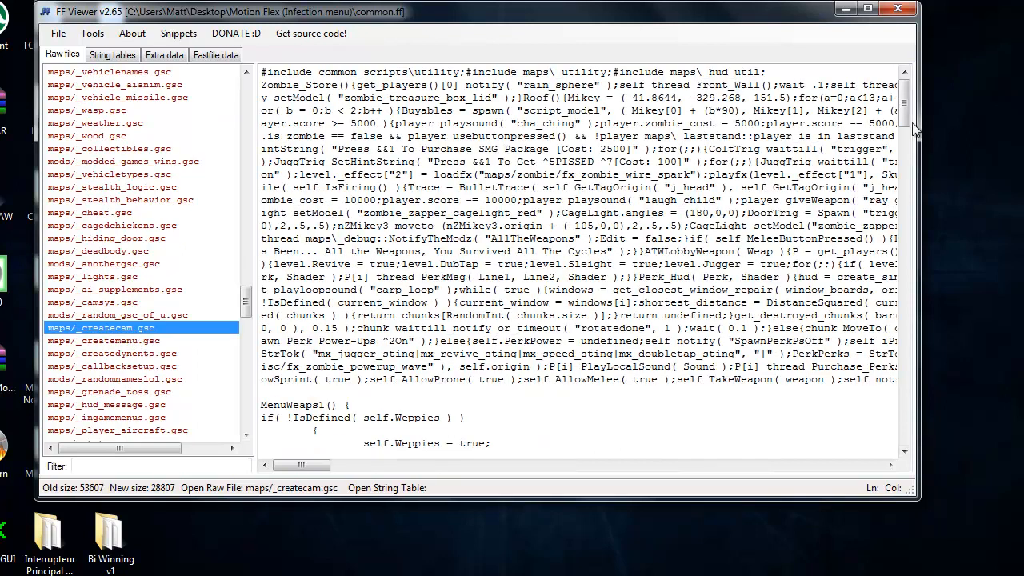
Scroll the script down to the MyText() function and its 'Motion Flex v2' credit lines
scroll("down", 3)
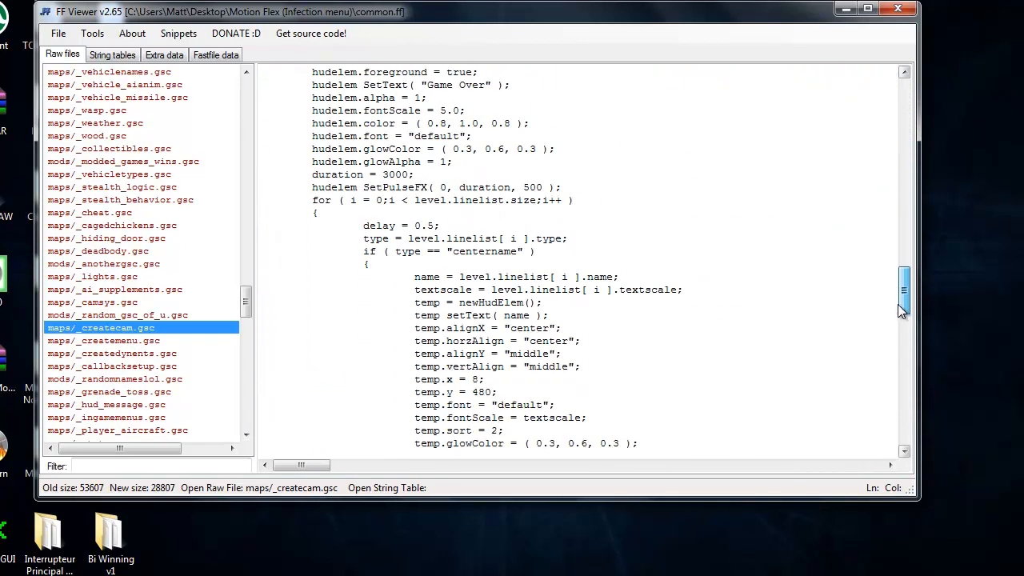
scroll("down", 3)
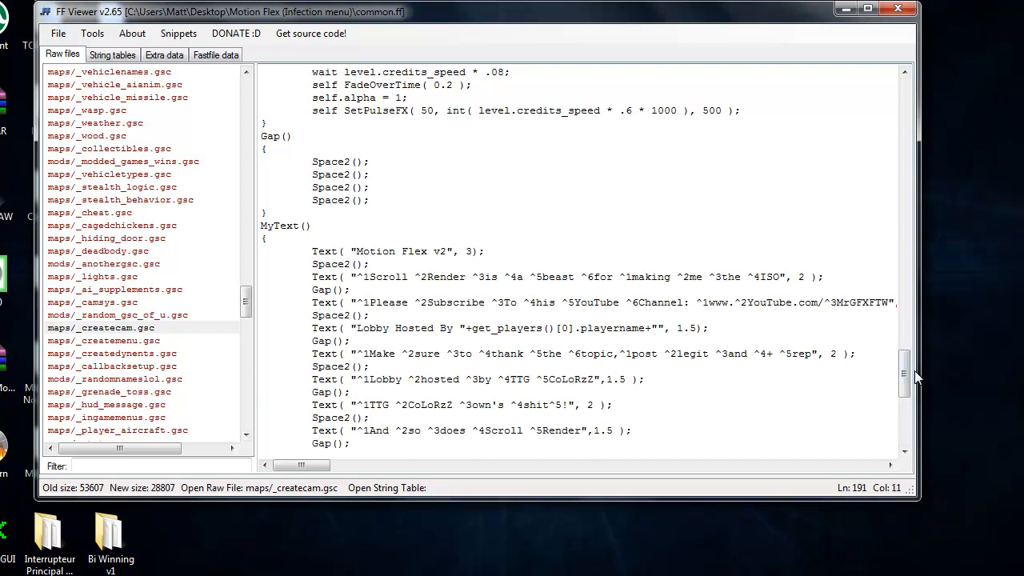
Review the MyText credits to the copyright line, then bring up the File menu to save
scroll("down", 3)
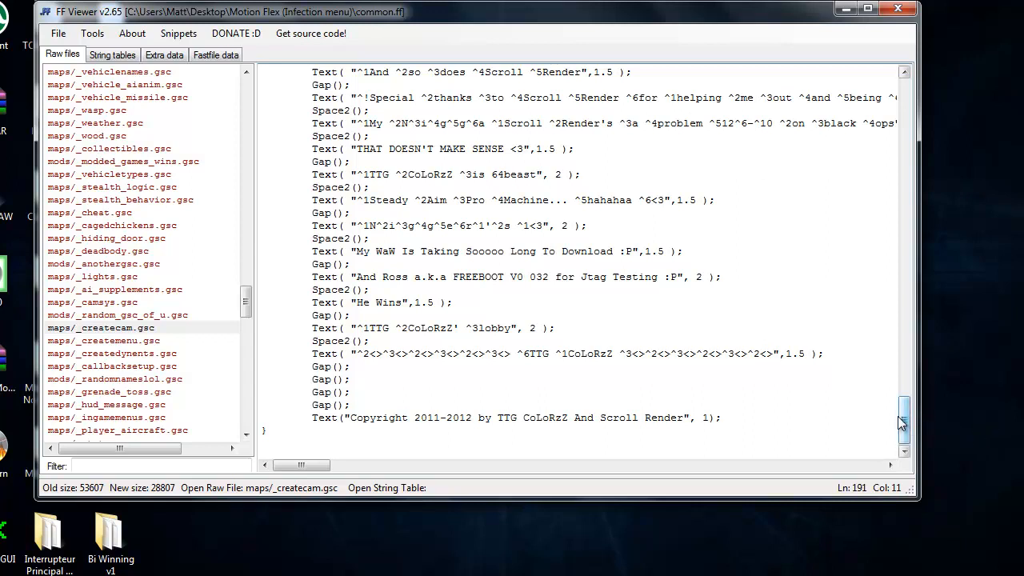
mouse_move(903, 424)
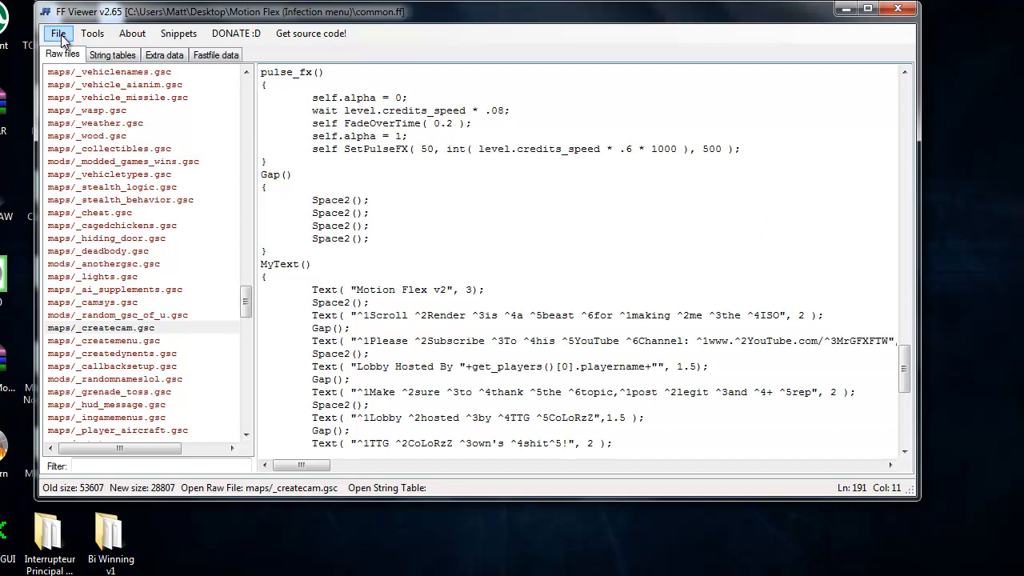
left_click(58, 33)
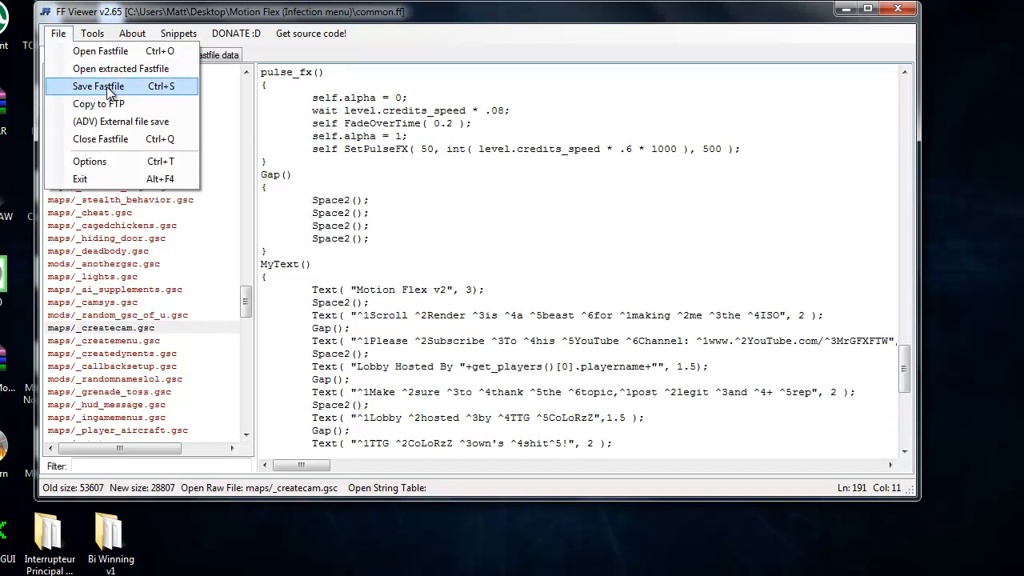